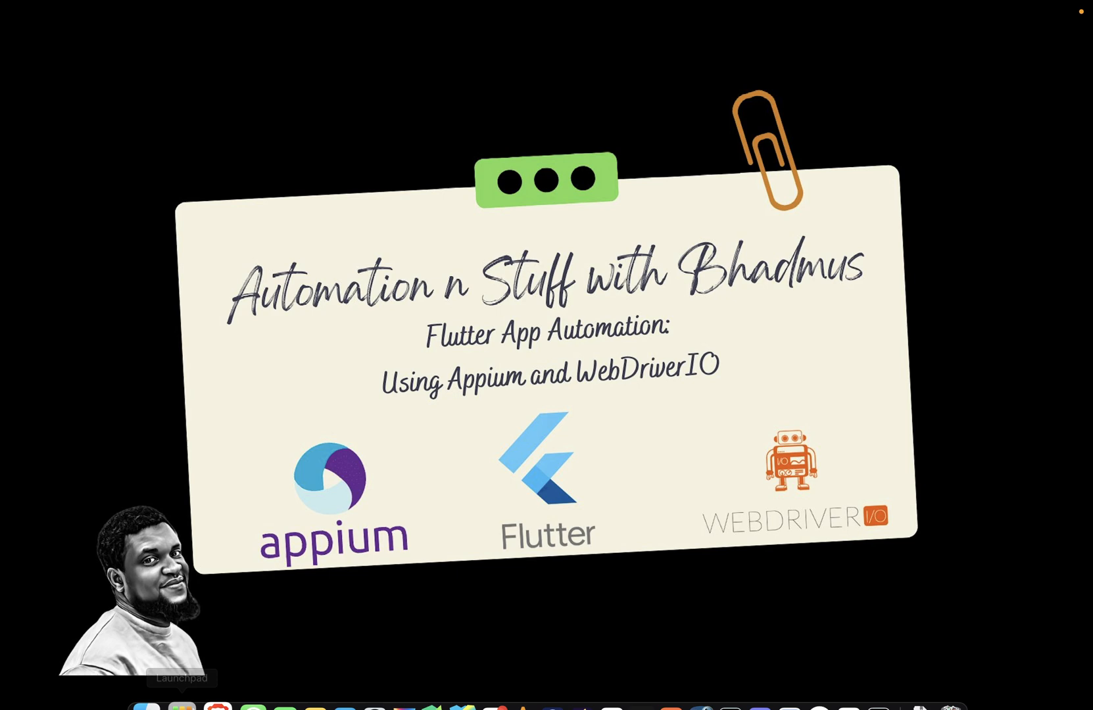
Search 'appium' in Brave, open the appium-doctor npm page and scroll to 'npm install appium-doctor -g'
right_click(216, 676)
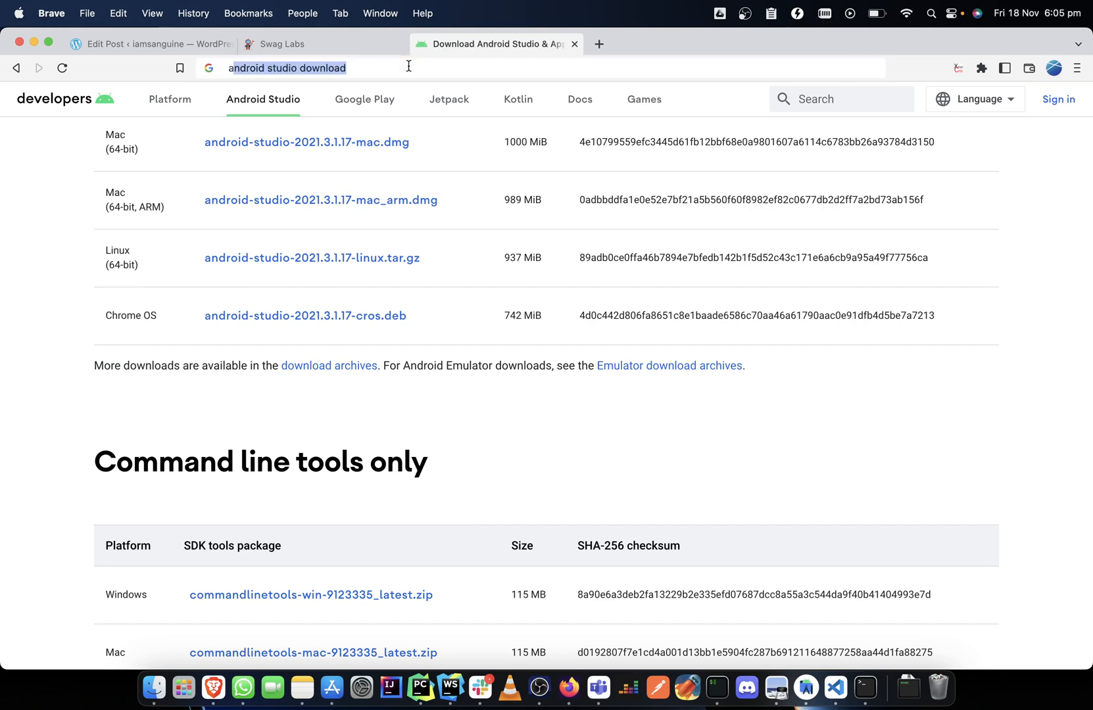
text(appium)
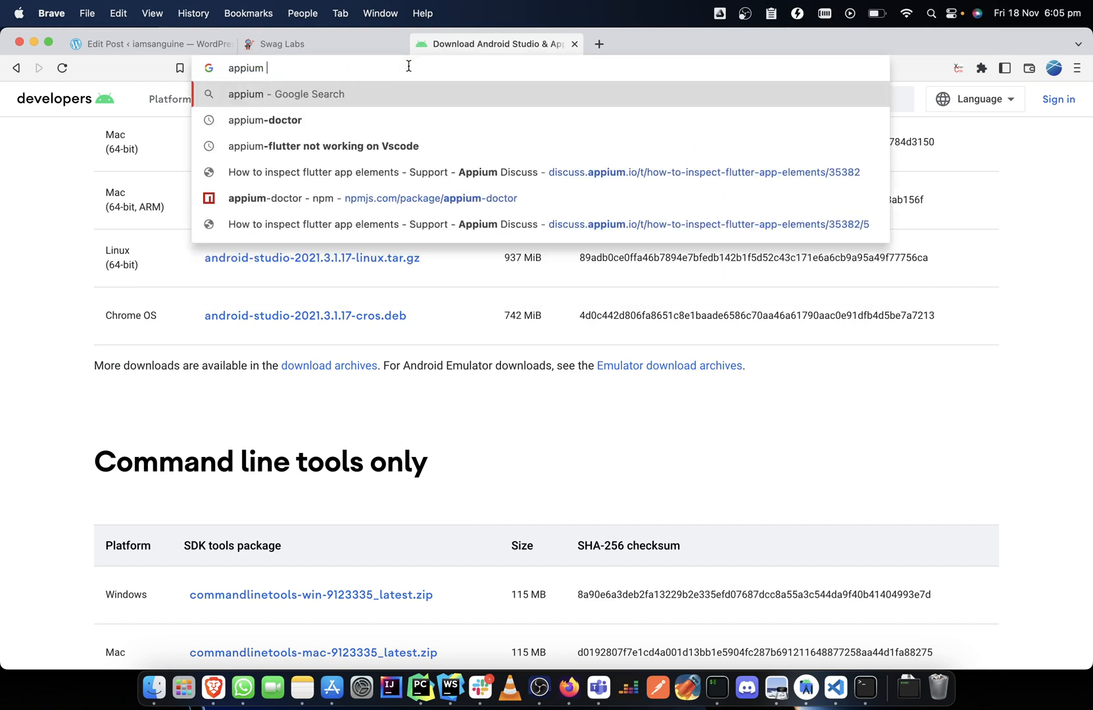
click(265, 120)
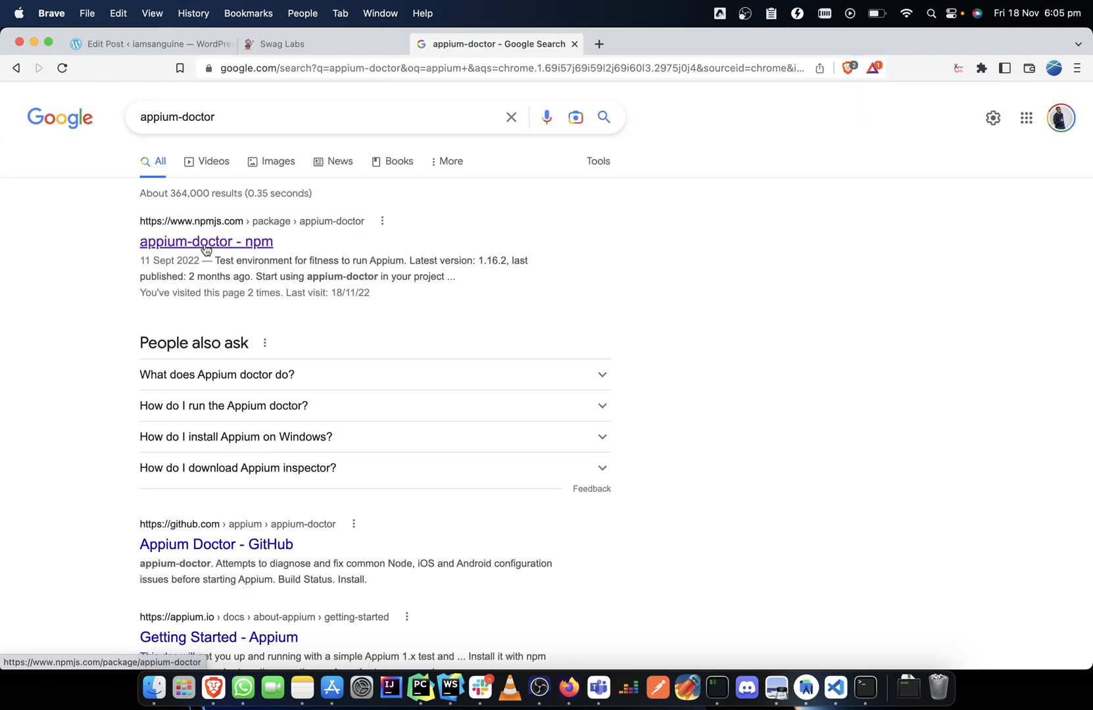
click(206, 242)
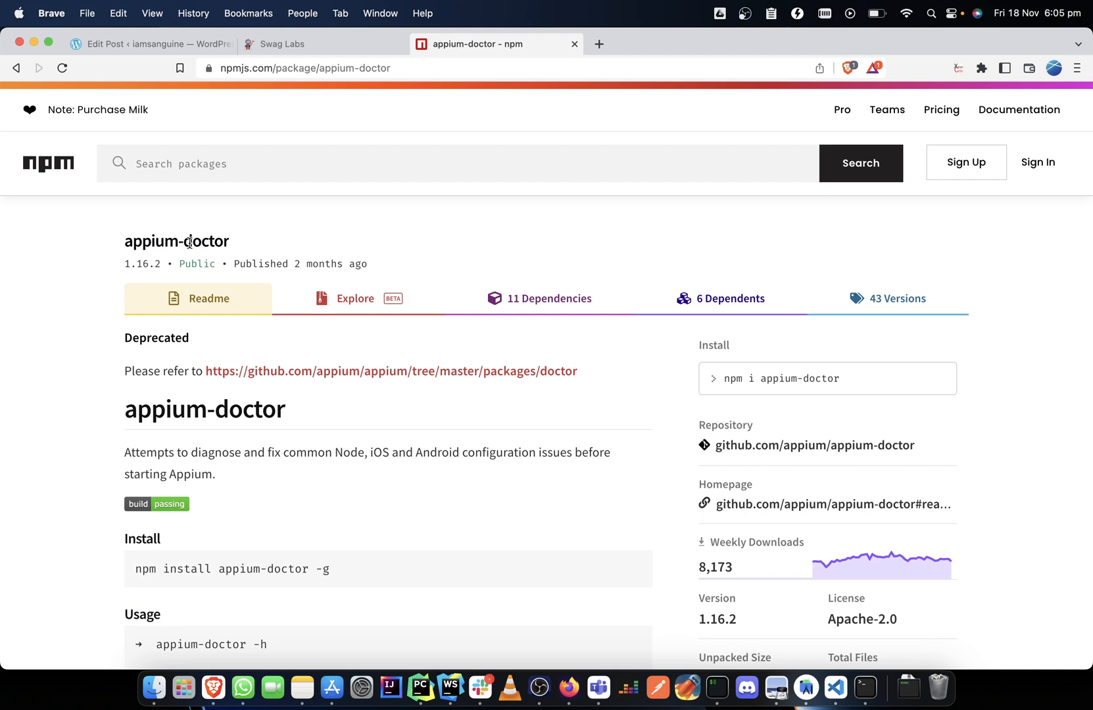
scroll(down, 3)
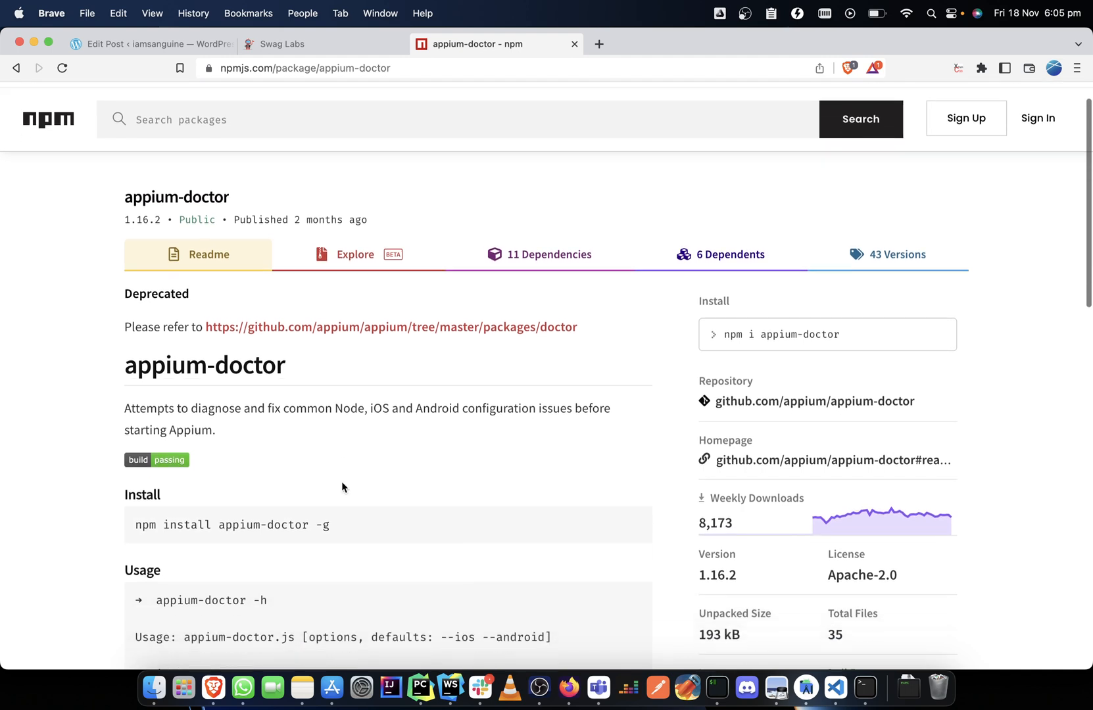
scroll(down, 3)
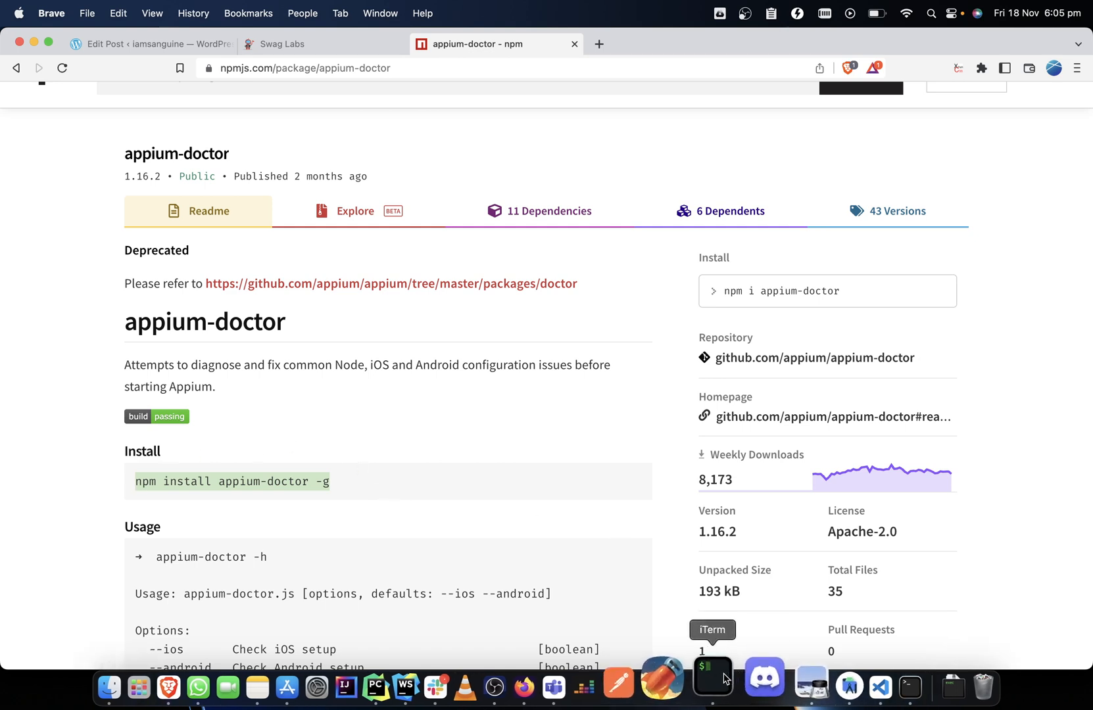
mouse_move(862, 674)
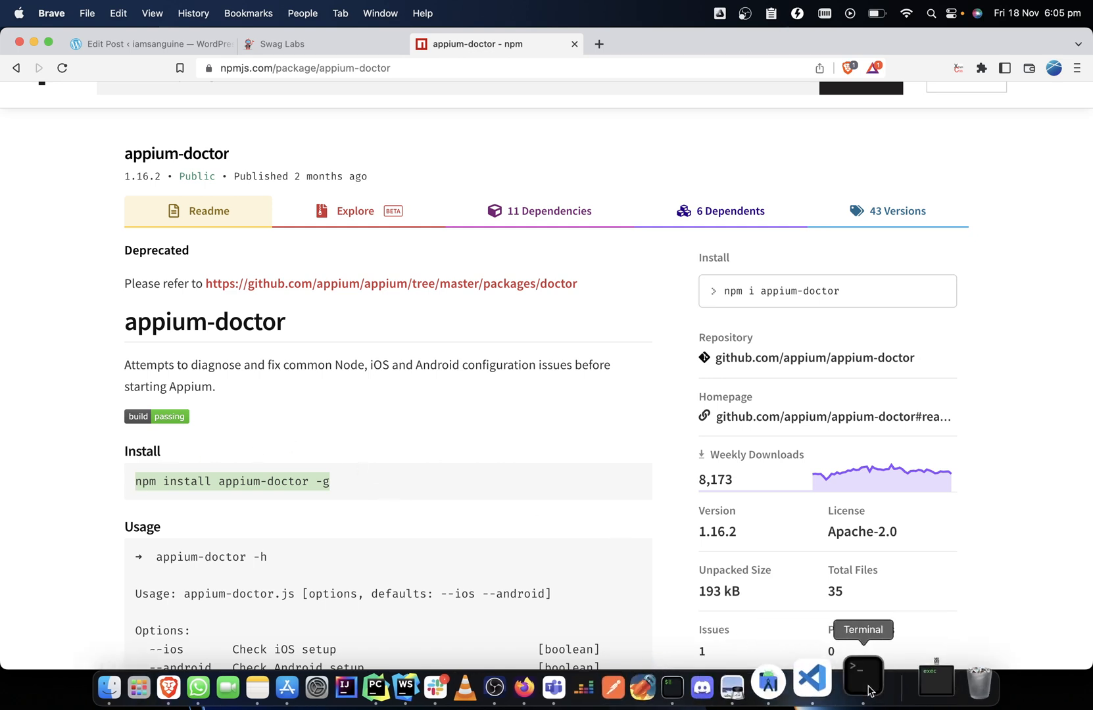
Run 'npm install appium-doctor -g' in Terminal, which fails with EACCES, then clear the screen
click(863, 677)
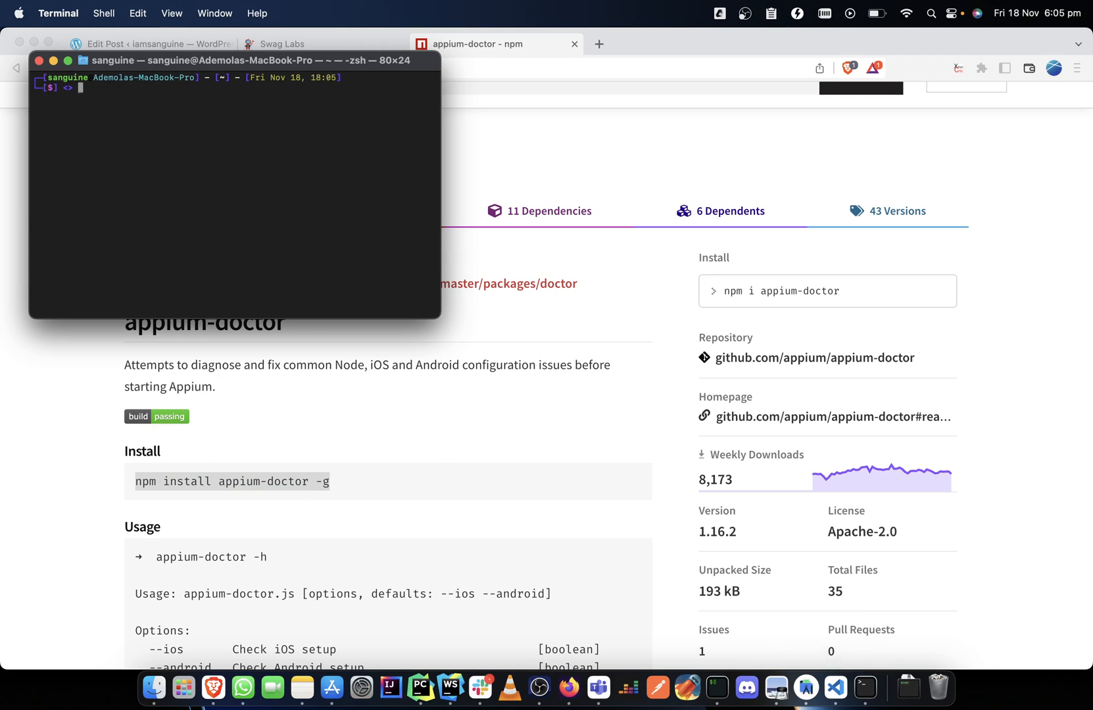
text(npm install appium-doctor -g)
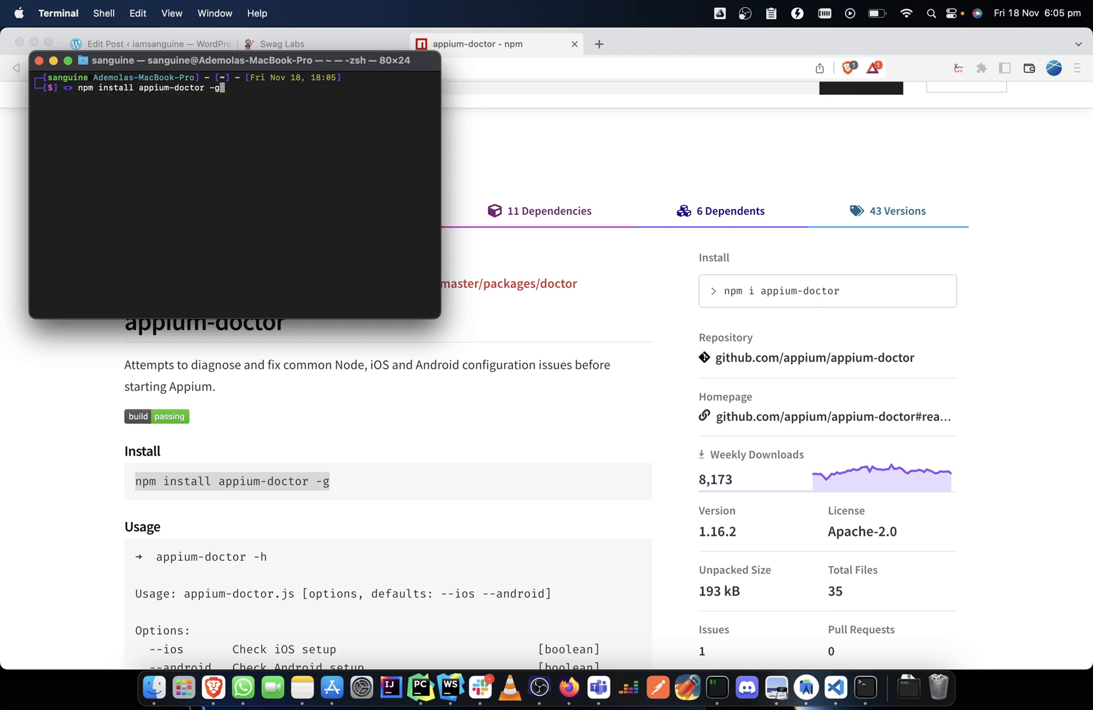
key(Return)
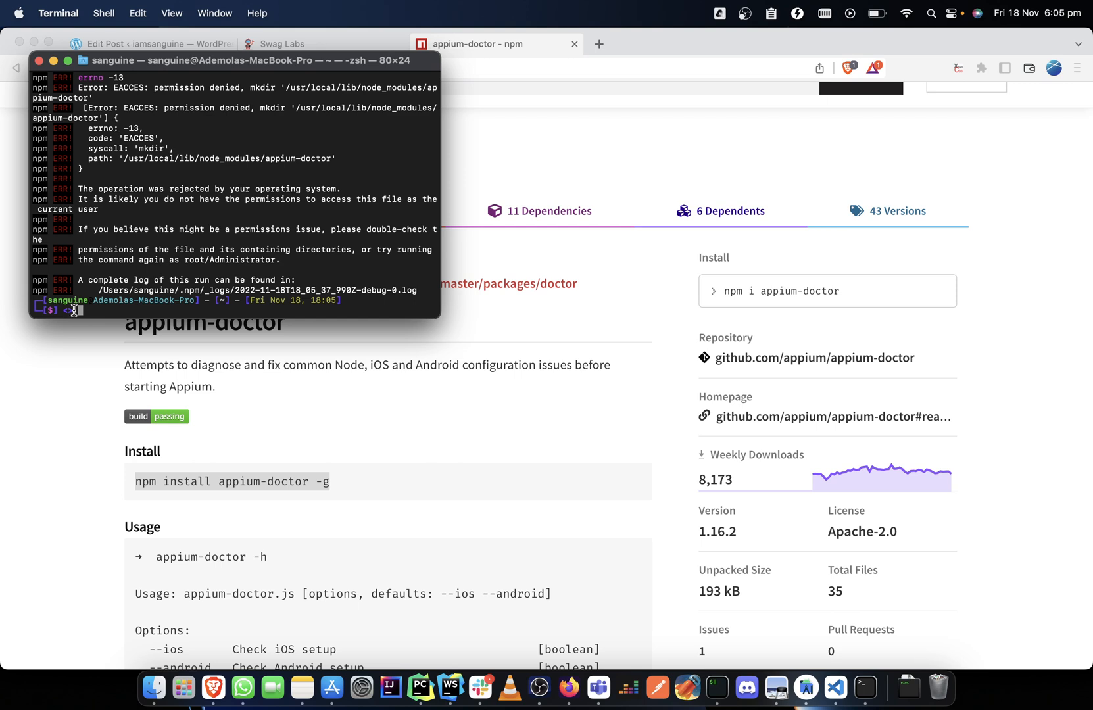
text(clea)
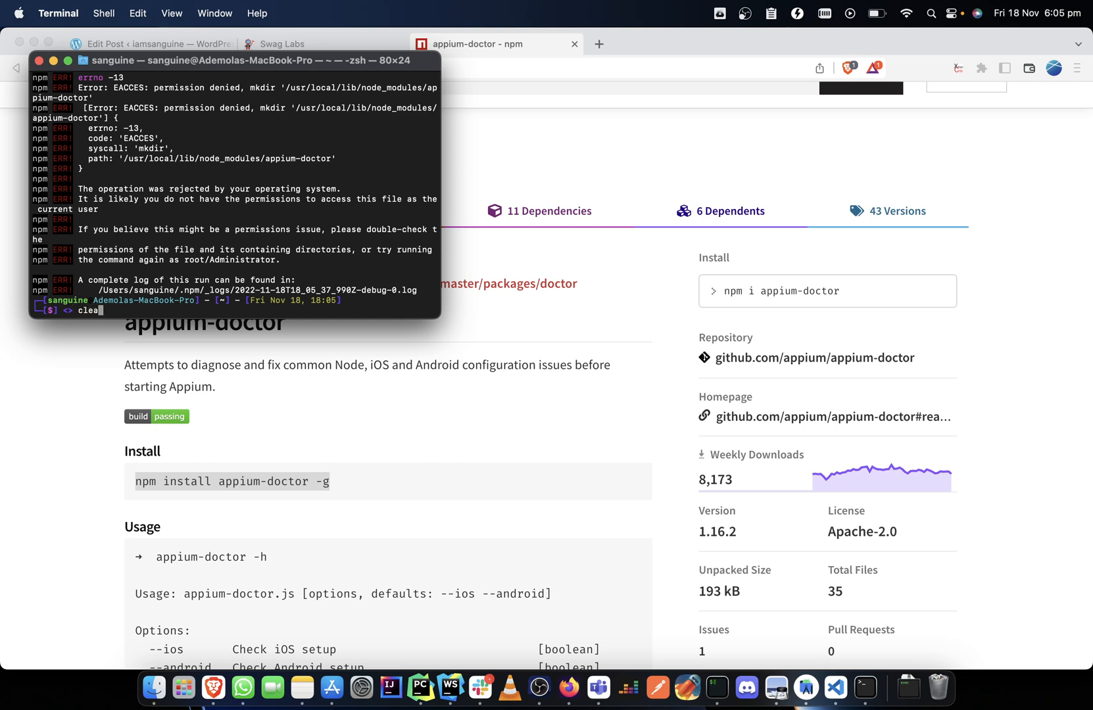
key(Return)
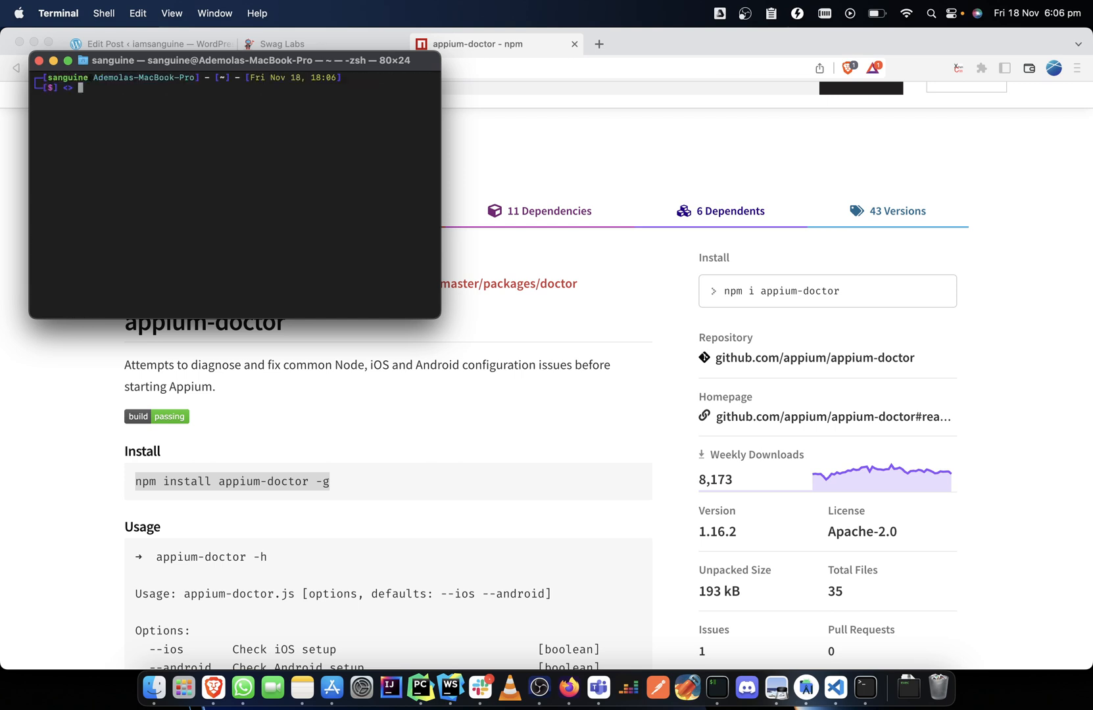
Run 'sudo npm install appium-doctor -g', which hits a file-already-exists error
text(sudo)
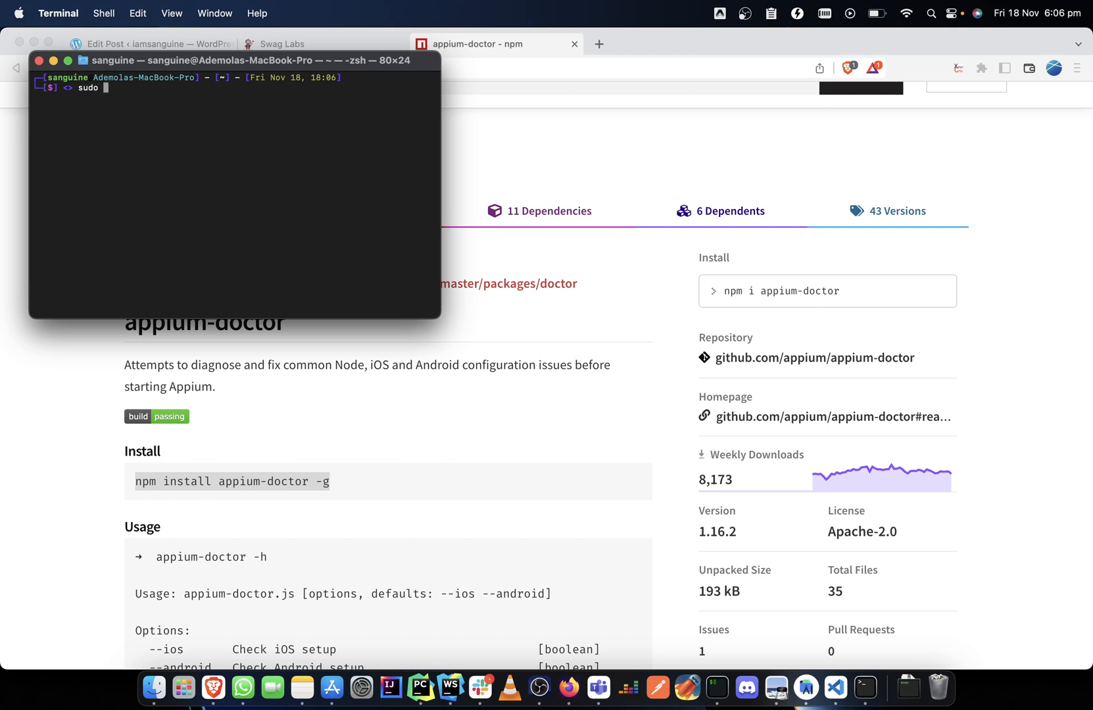
text(npm install appium-doctor -g)
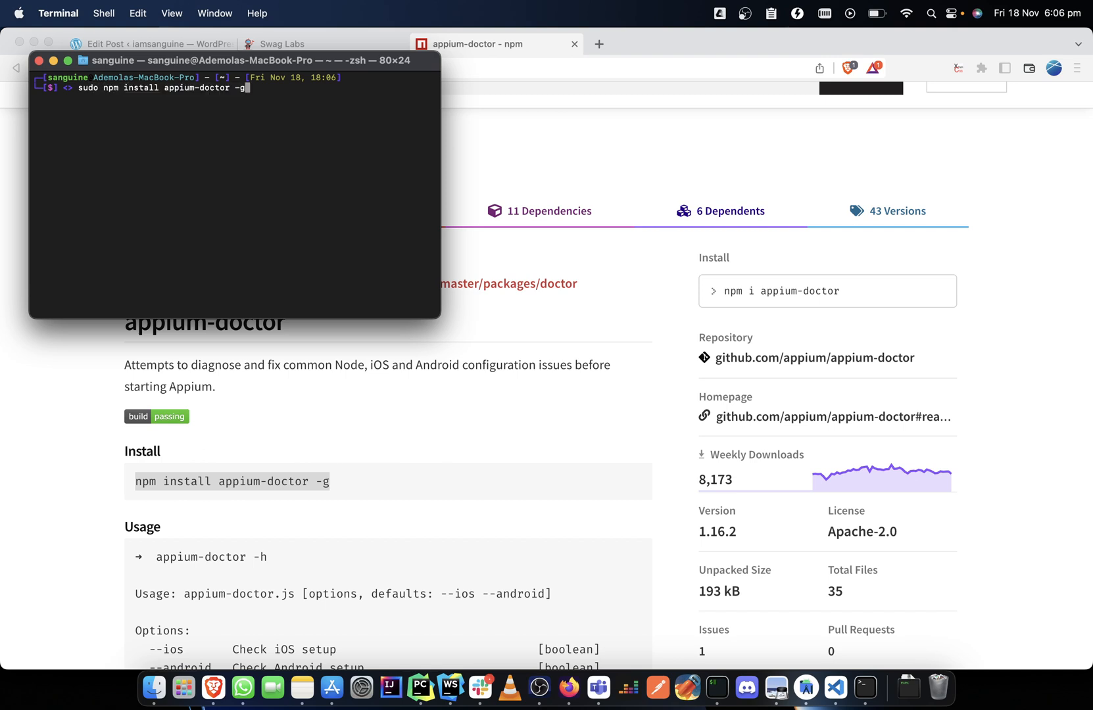
key(Return)
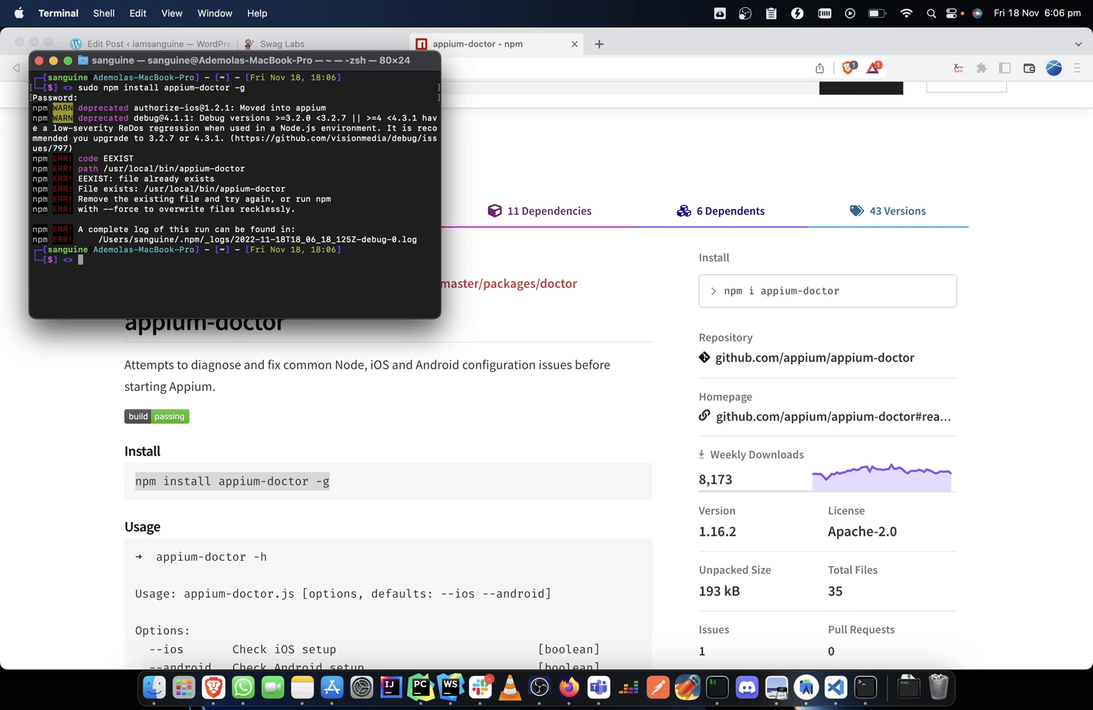
mouse_move(98, 200)
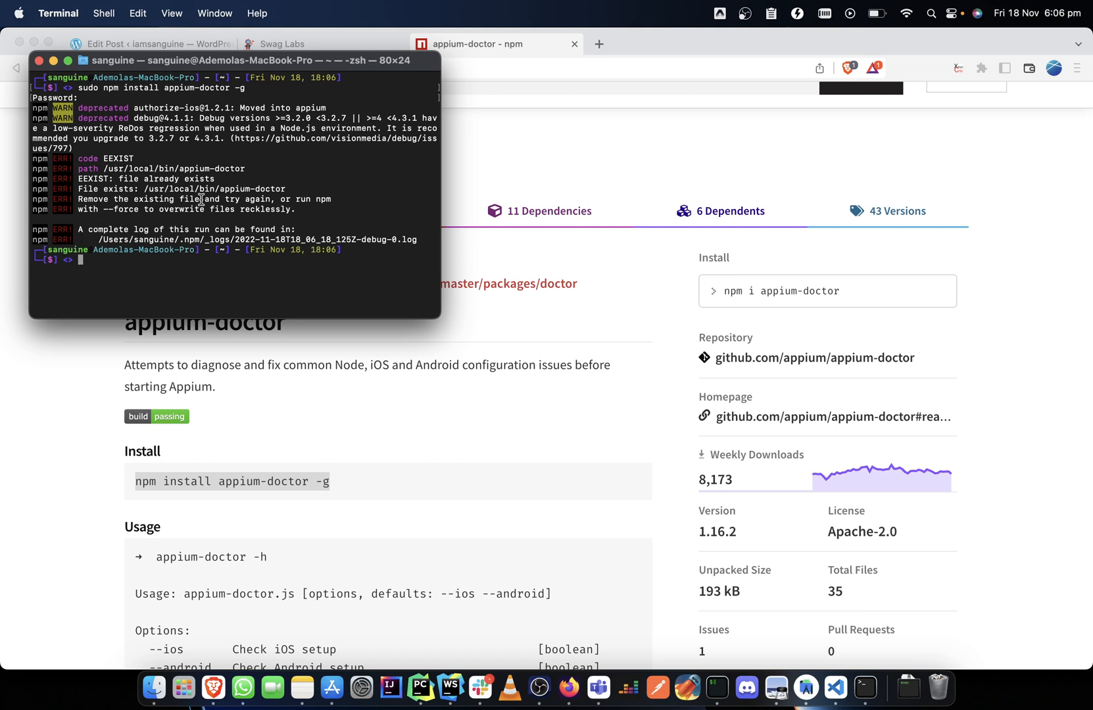
mouse_move(306, 230)
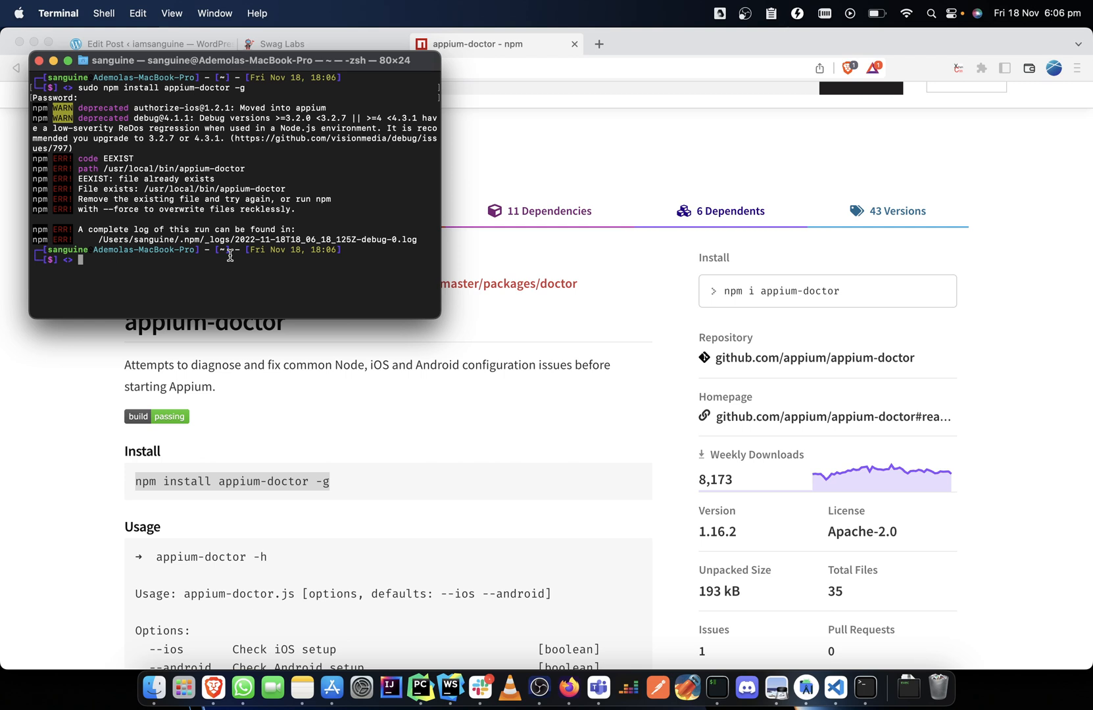
Rerun 'sudo npm install appium-doctor -g --force' to complete the install, then clear the screen
text(sudo npm install appium-doctor -g)
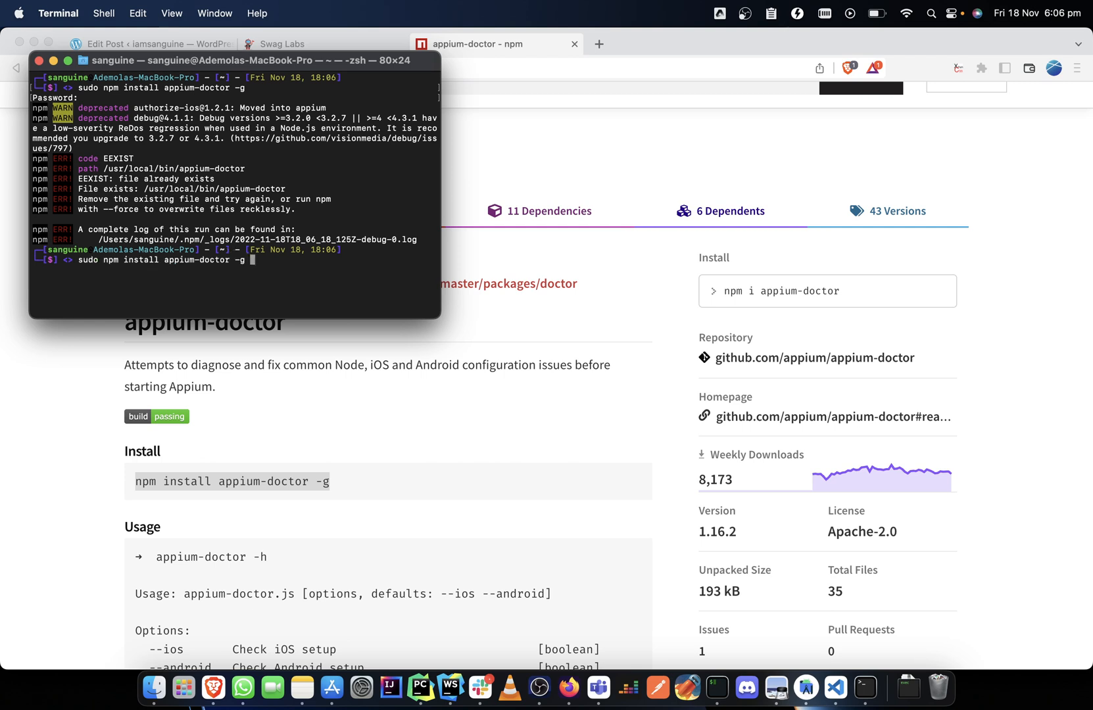
text(--force)
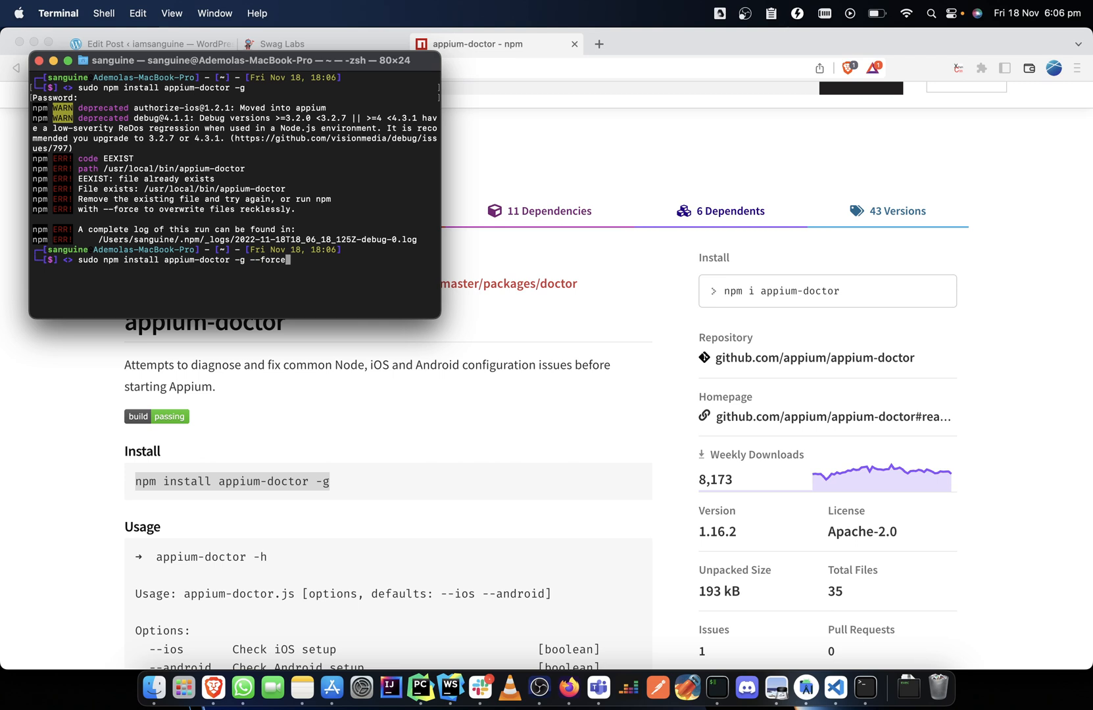
key(Return)
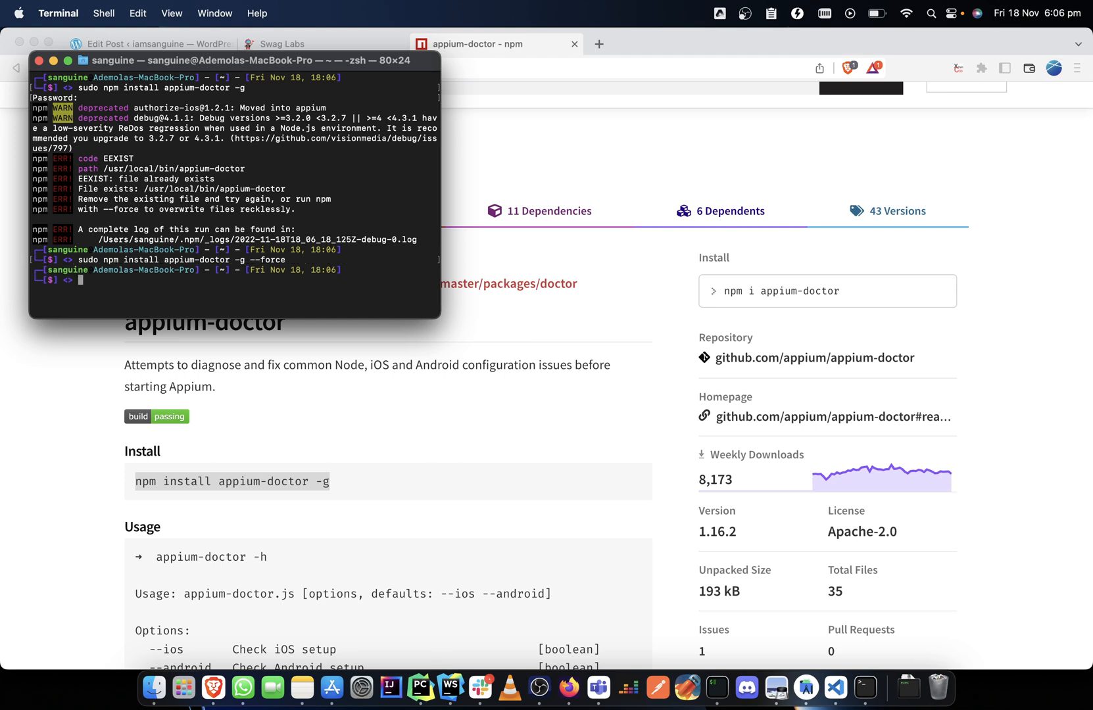
text(clear)
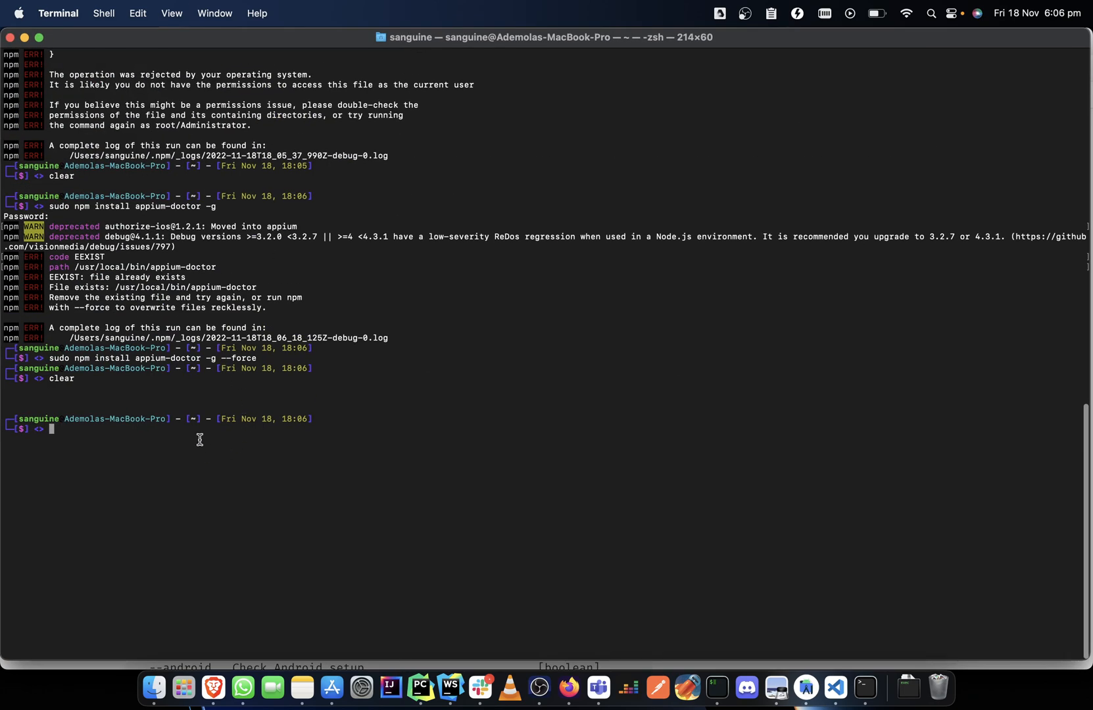
Run appium-doctor and highlight the Android/sdk path in the report of seven optional fixes
key(Return)
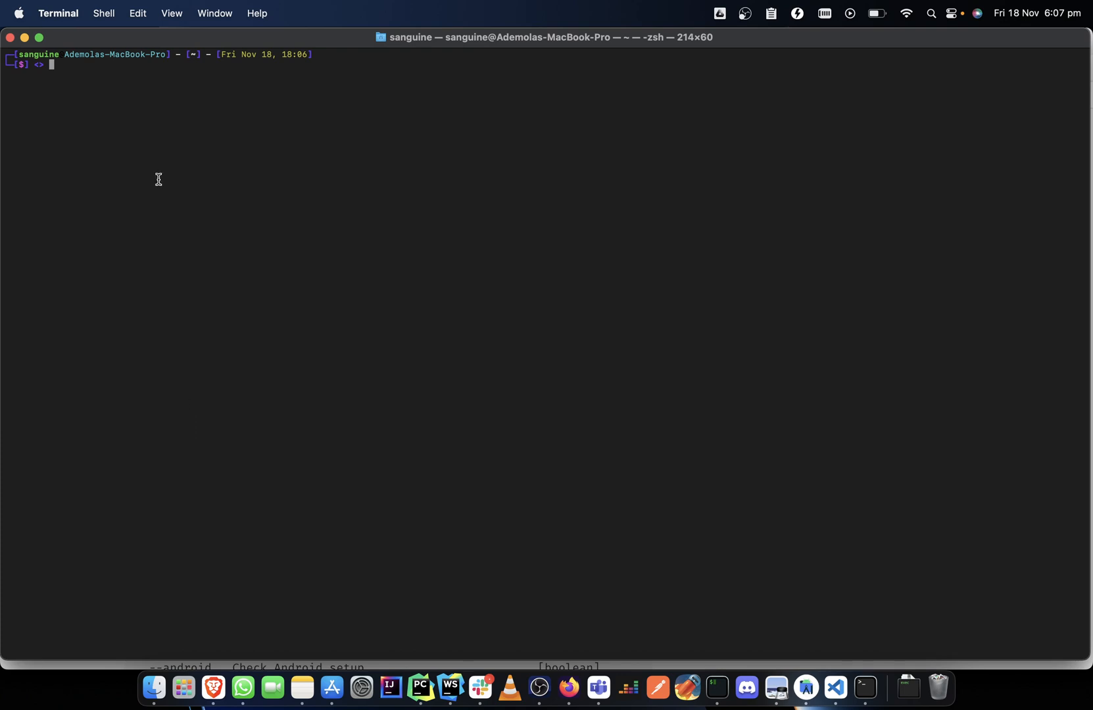
mouse_move(150, 68)
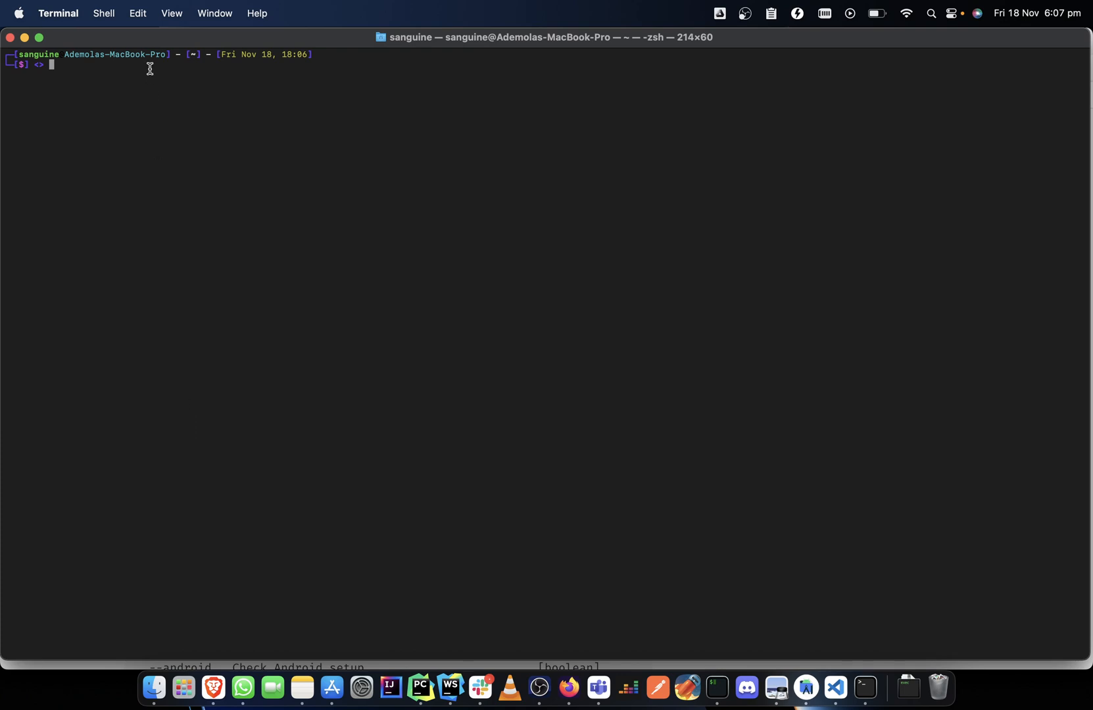
text(appium-doc)
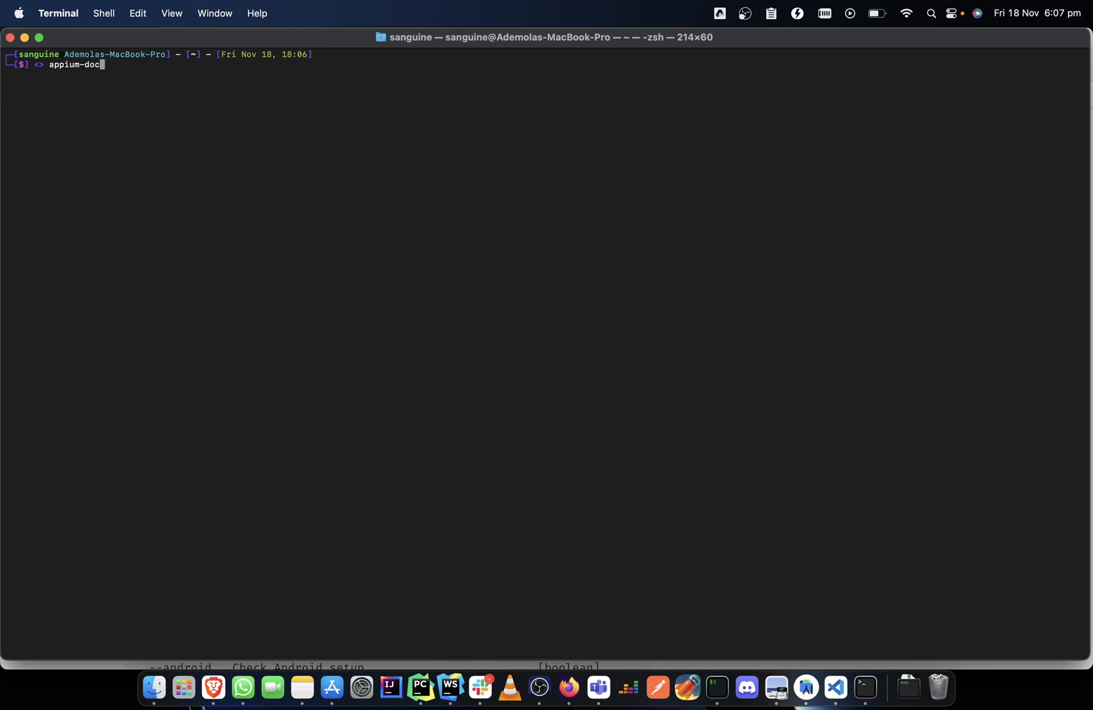
text(tor)
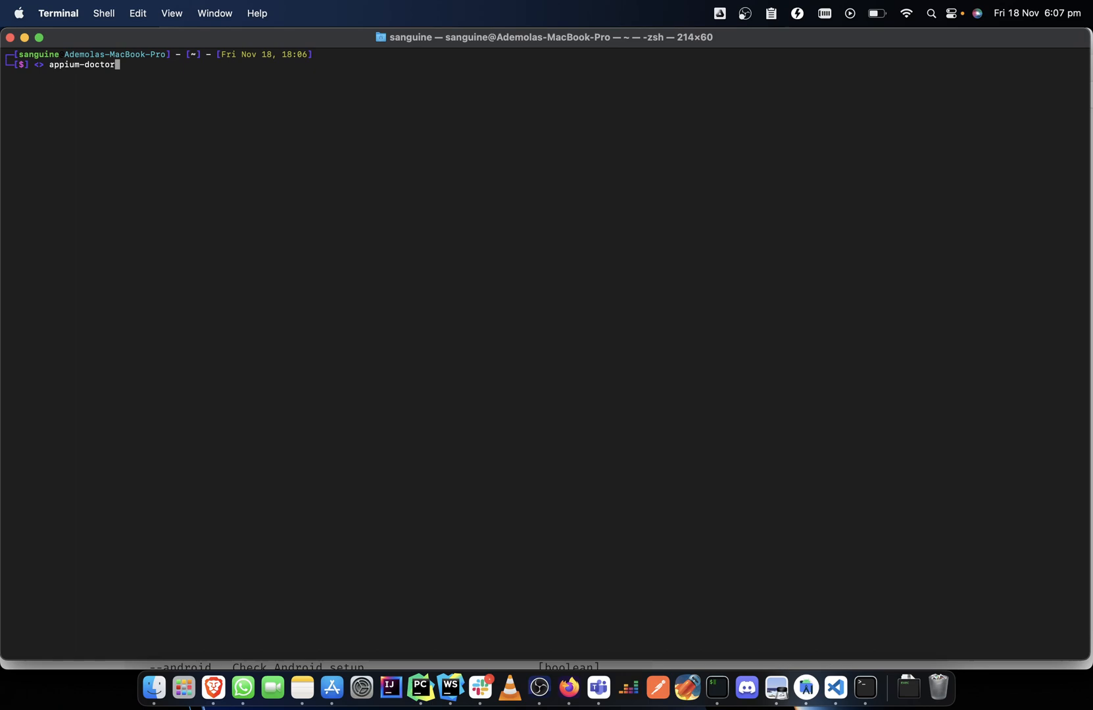
key(Return)
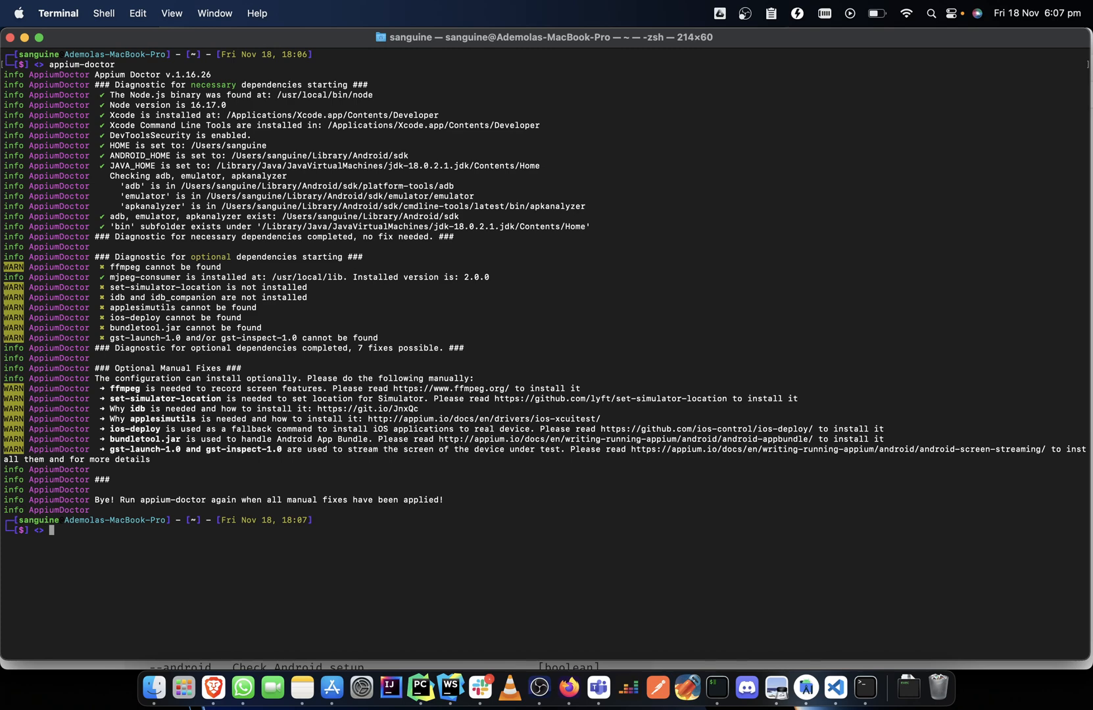
mouse_move(404, 91)
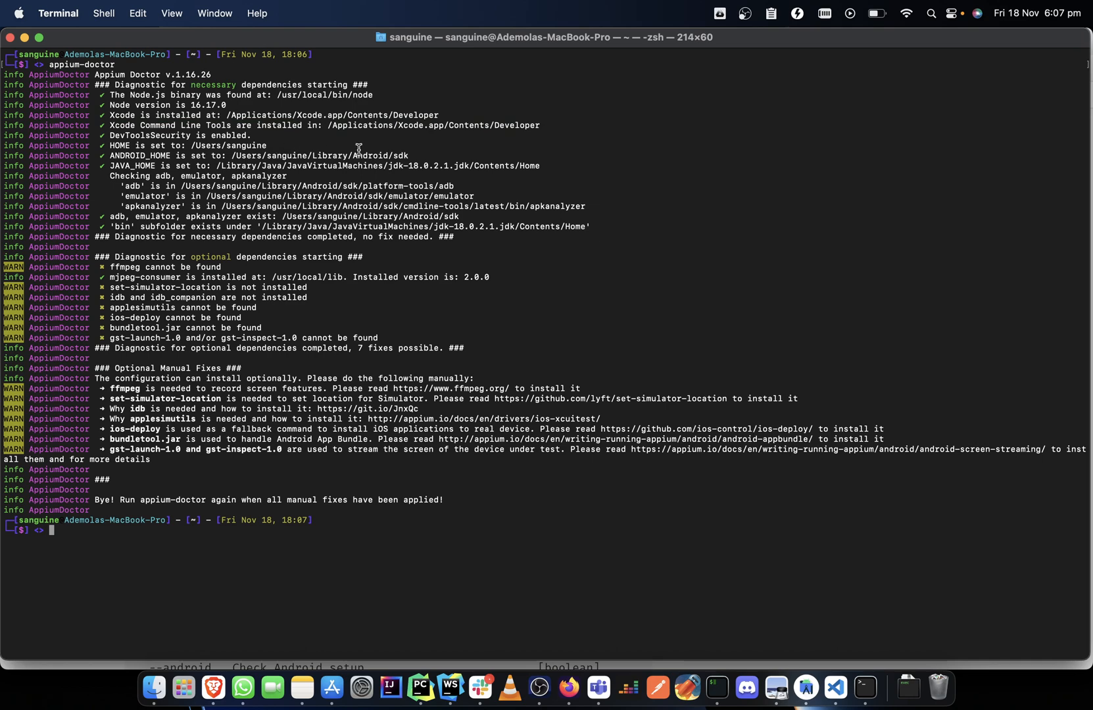
double_click(376, 155)
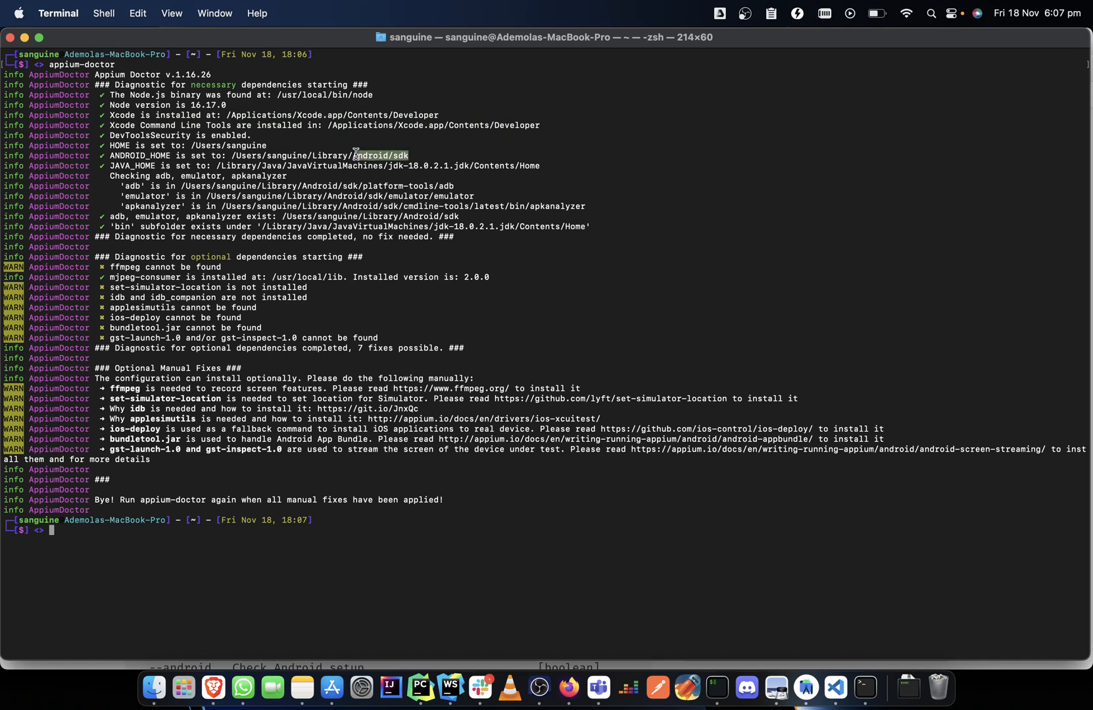
mouse_move(479, 165)
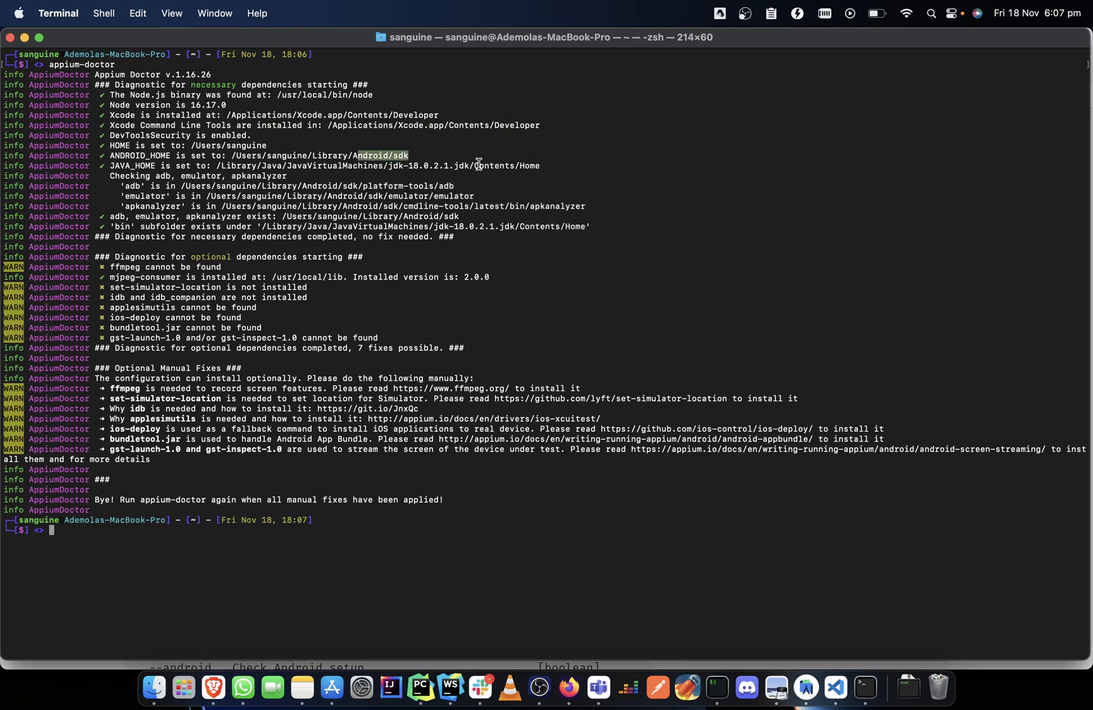
mouse_move(241, 279)
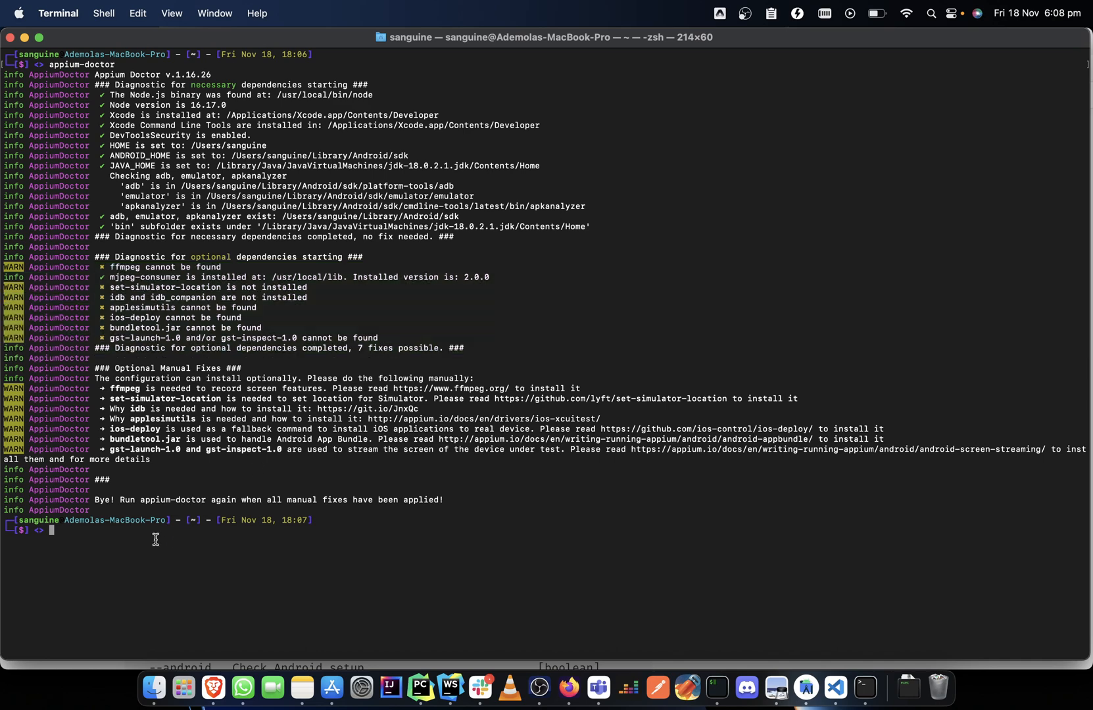
Clear the screen and run 'appium-doctor --demo', showing five necessary fixes and an optional ffmpeg fix
text(clear)
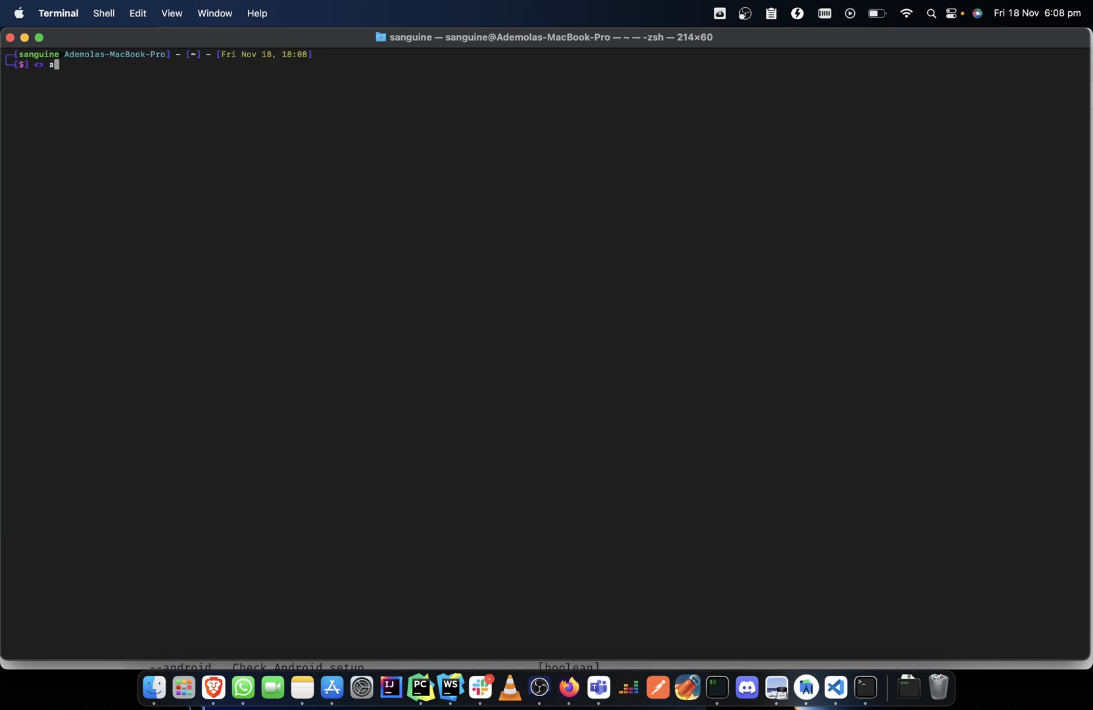
text(ppium-)
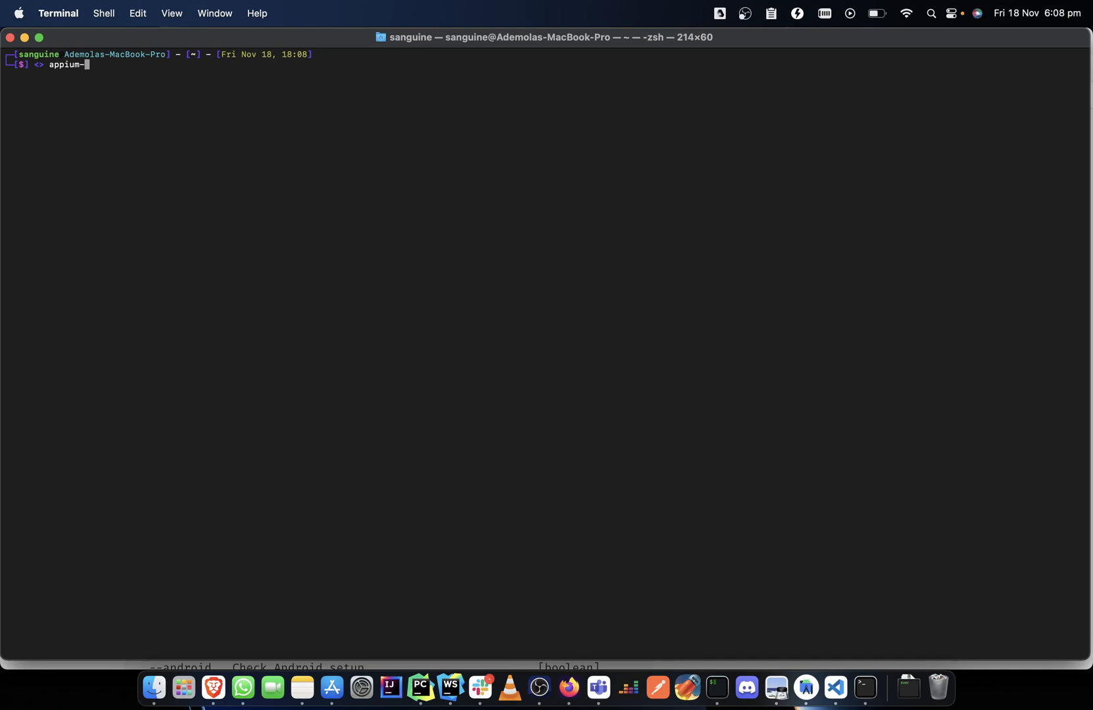
text(doctor)
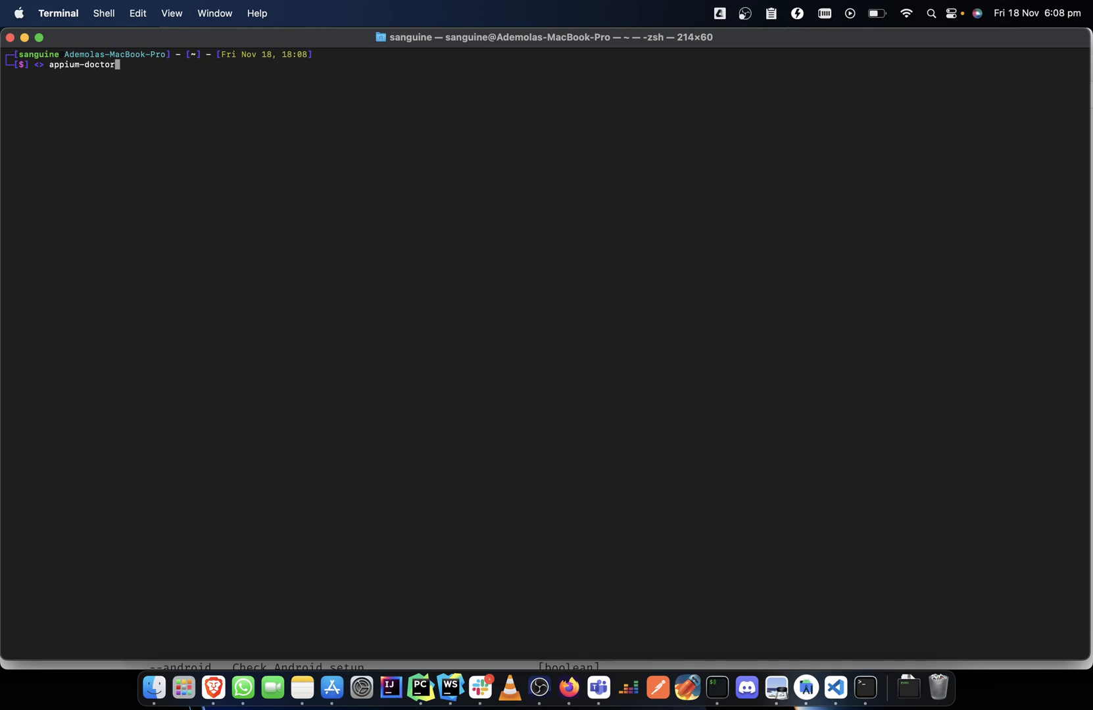
text(--demo)
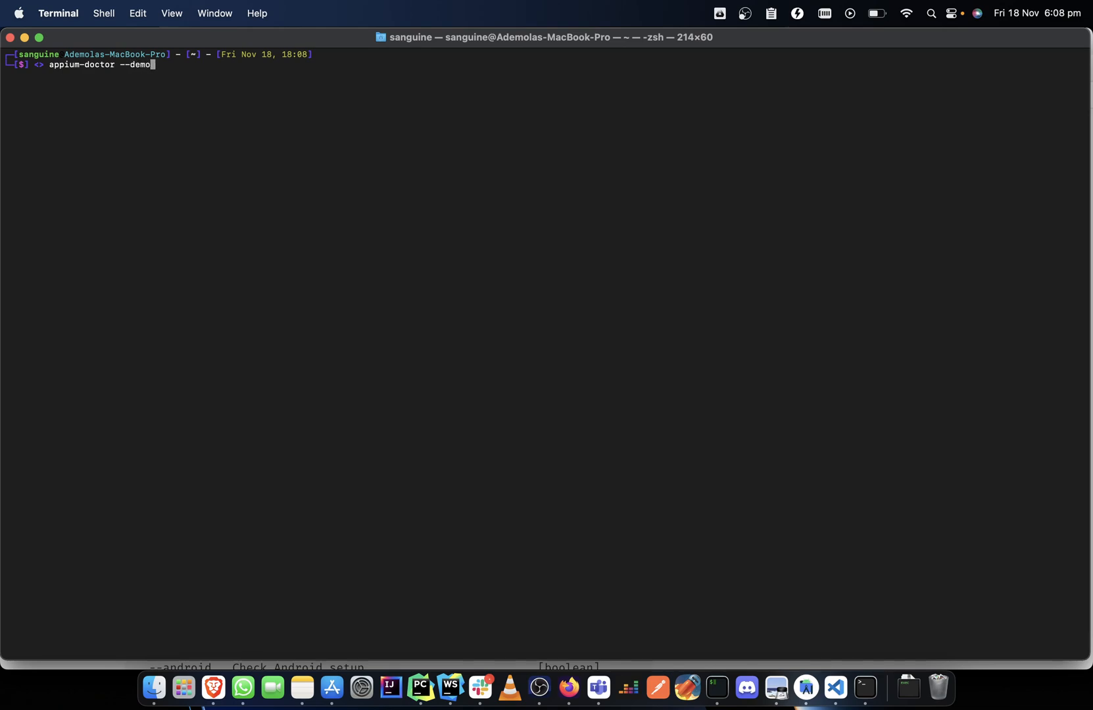
key(Return)
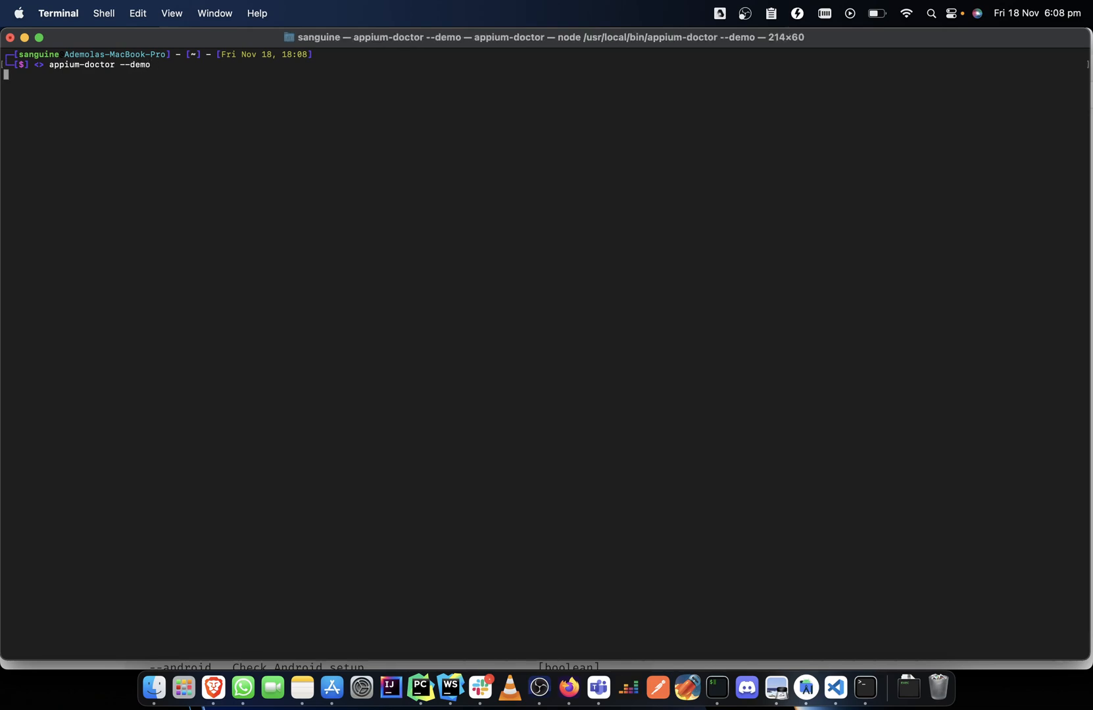
key(Return)
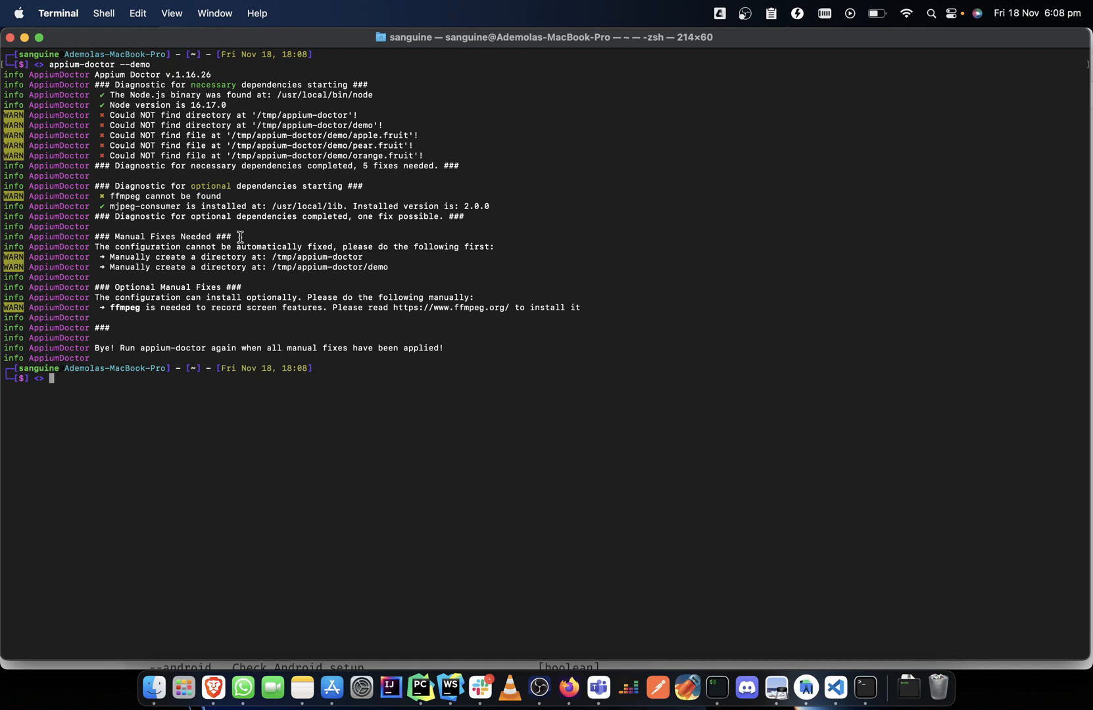
mouse_move(96, 115)
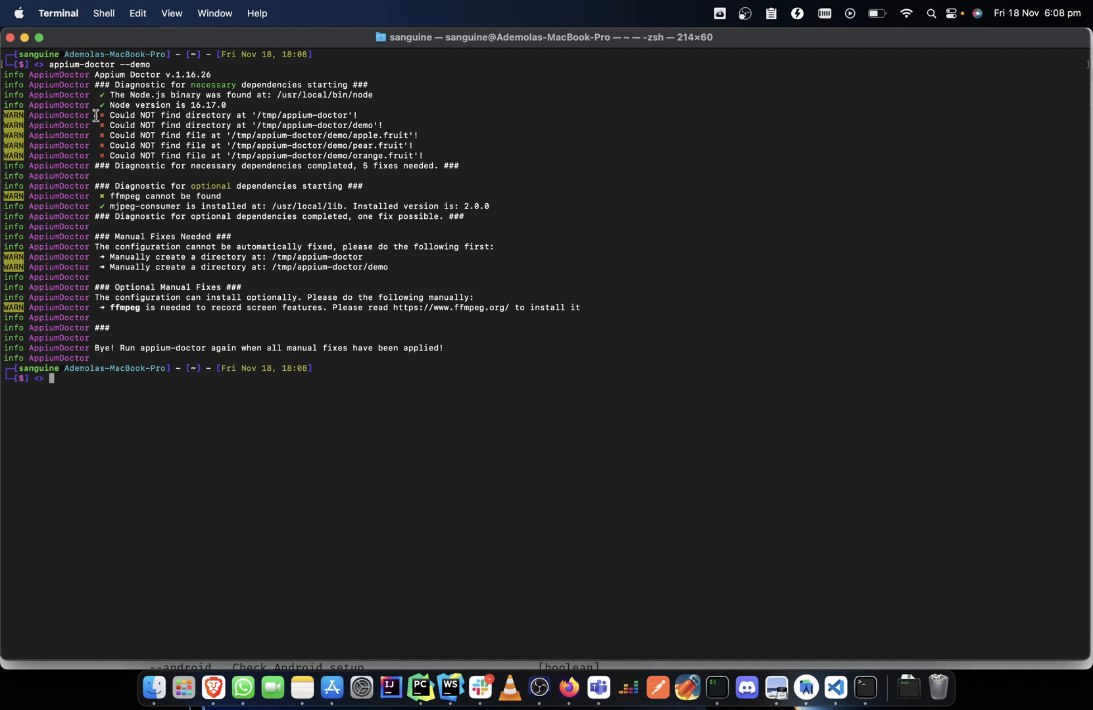
mouse_move(179, 232)
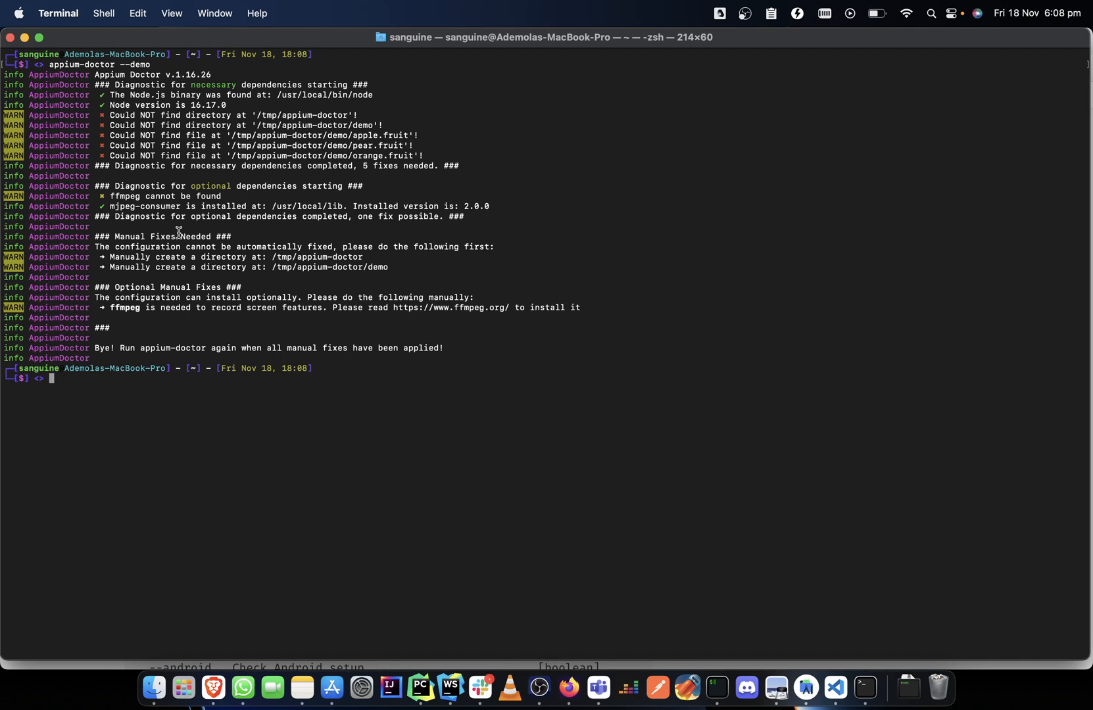
mouse_move(98, 247)
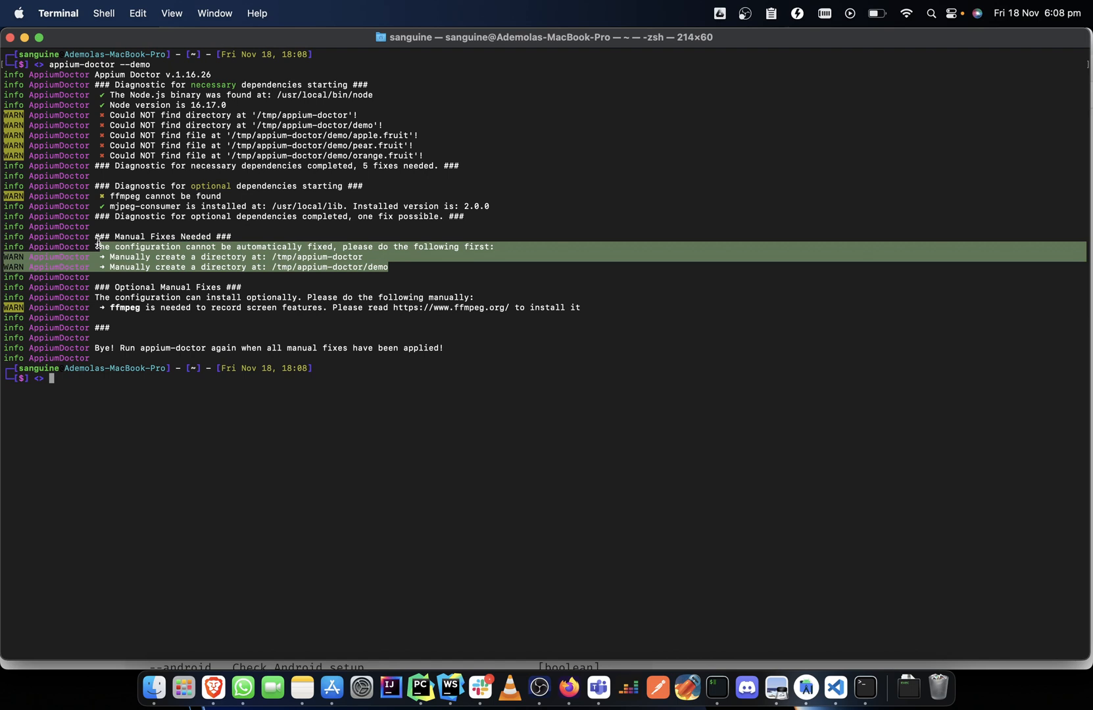
mouse_move(410, 273)
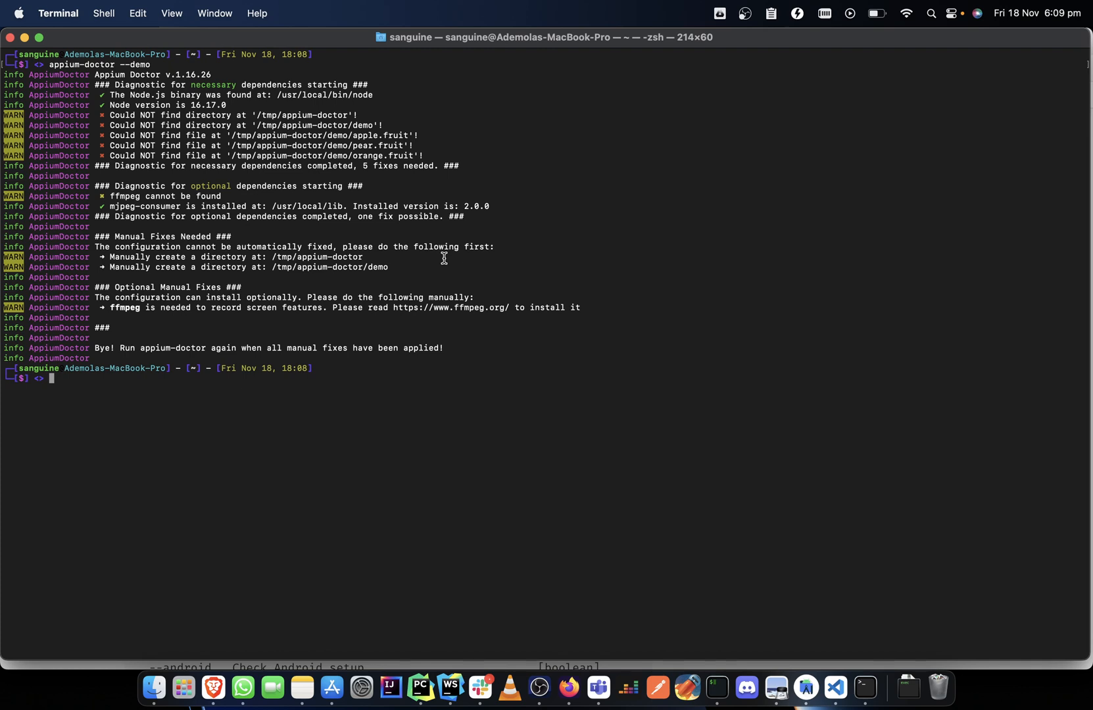
mouse_move(697, 467)
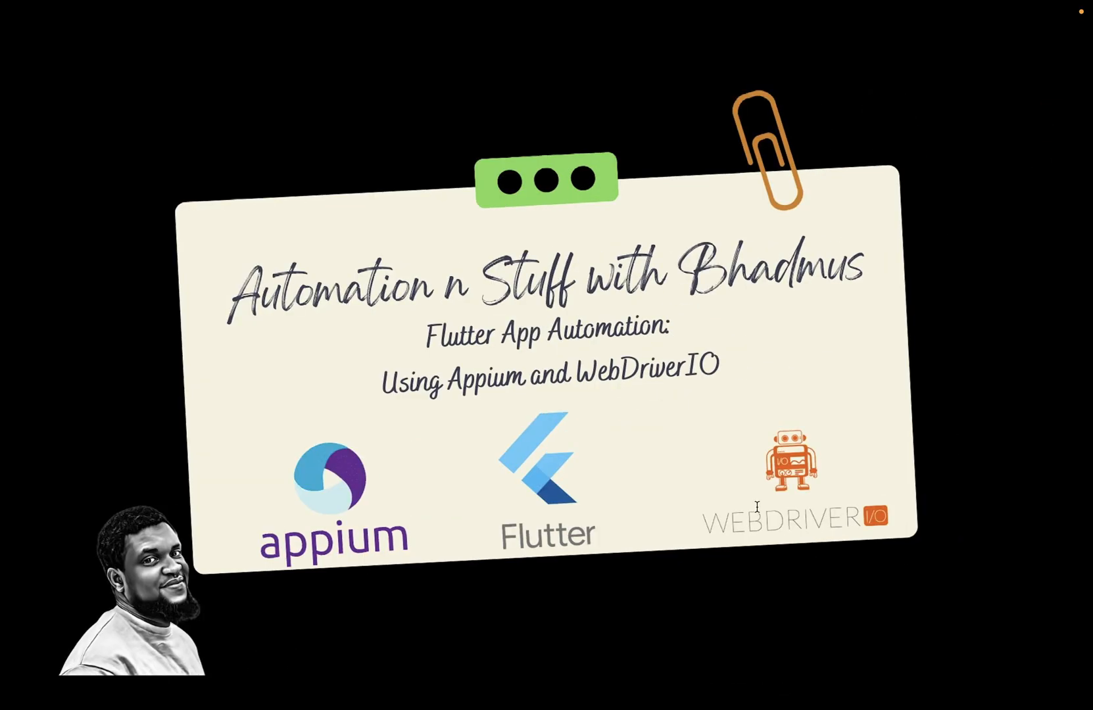
mouse_move(755, 434)
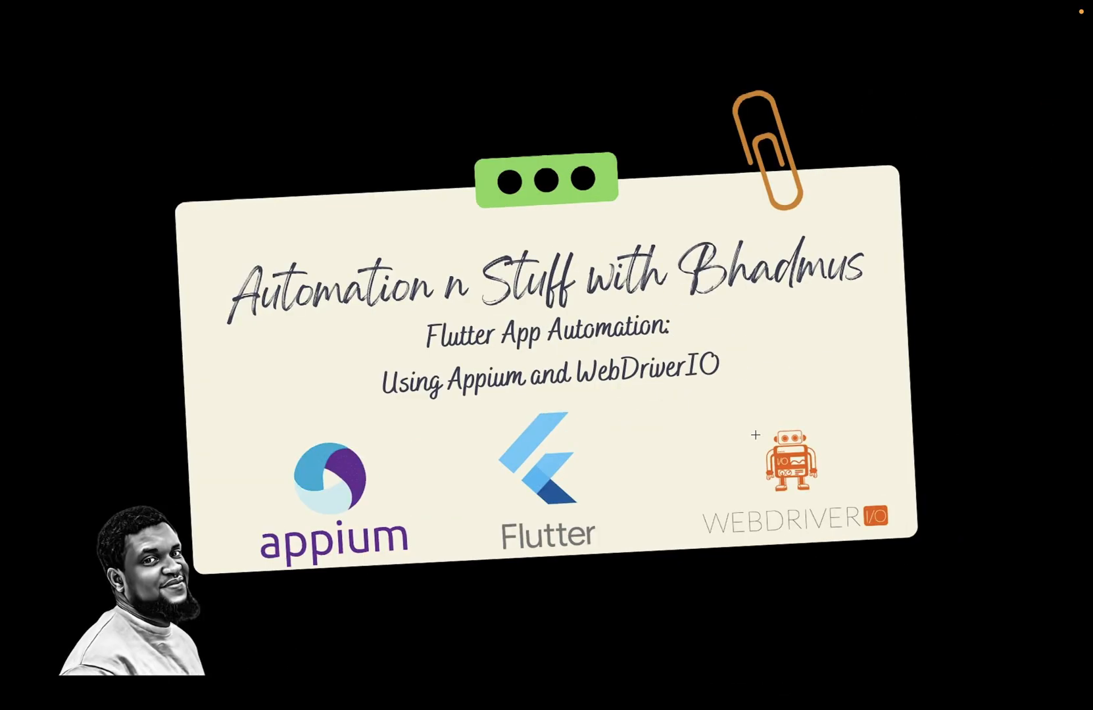